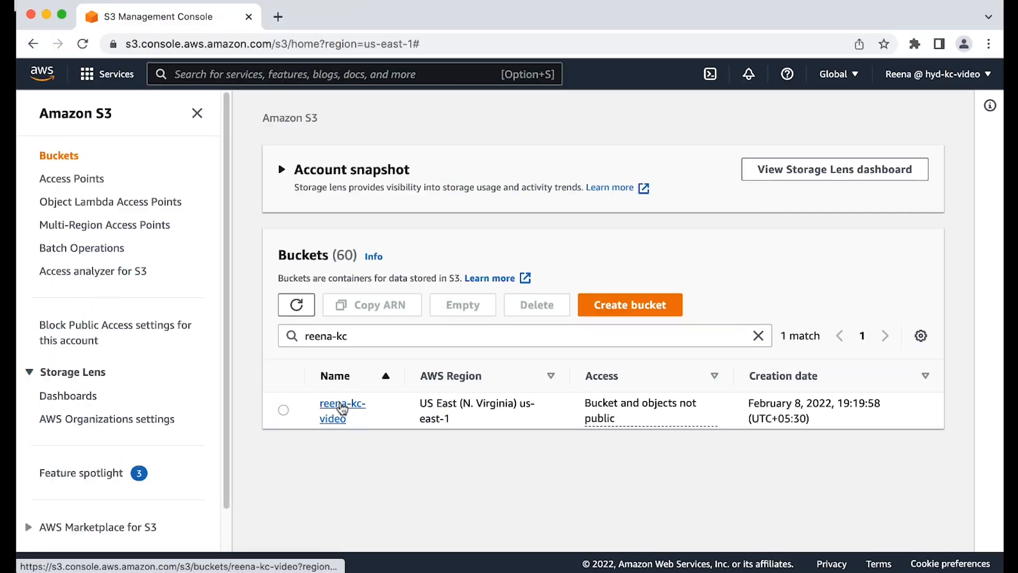
Step: Open myimage.jpg in reena-kc-video/folder-a, then return to the bucket list
left_click(342, 411)
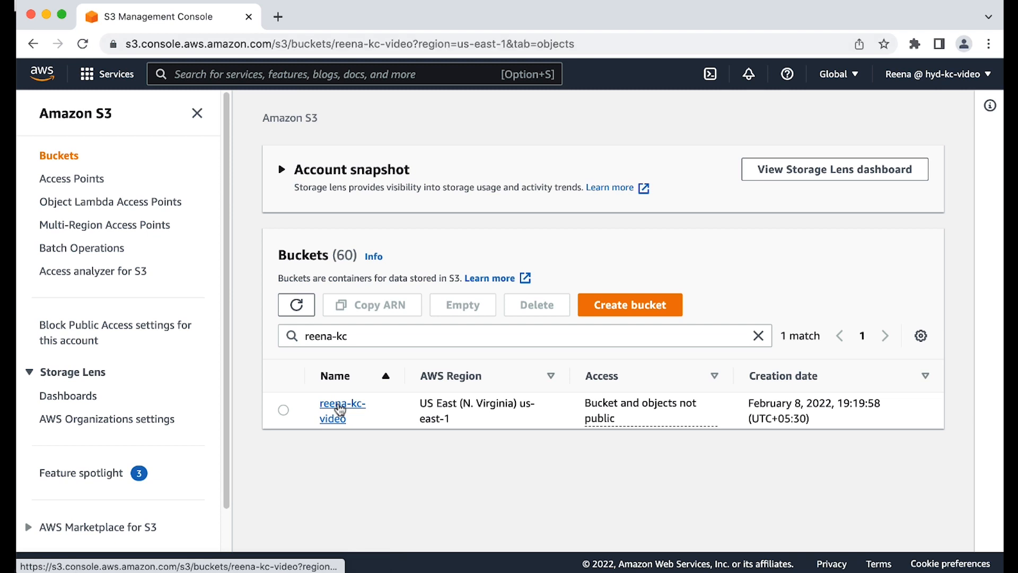
left_click(342, 410)
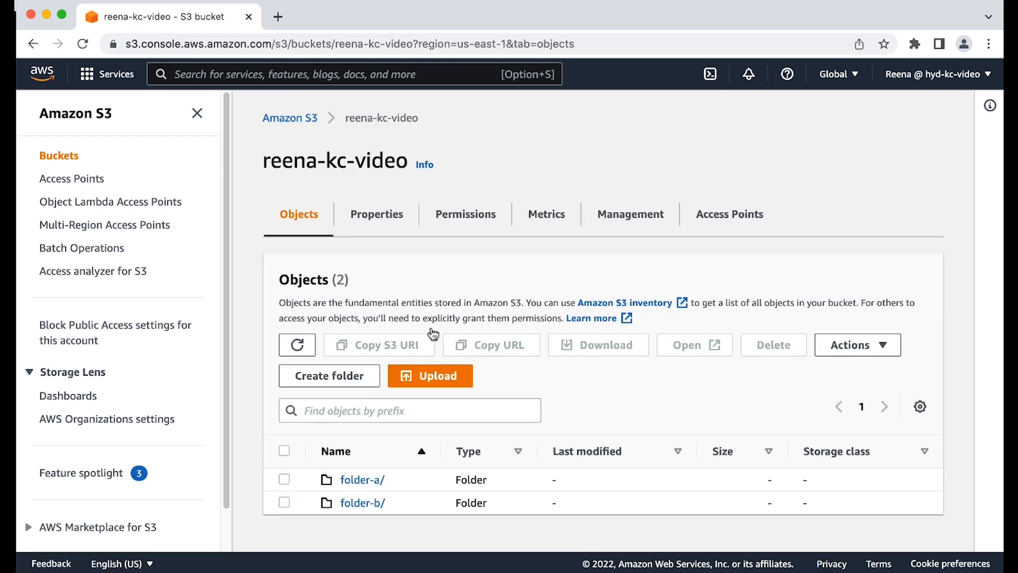
mouse_move(363, 480)
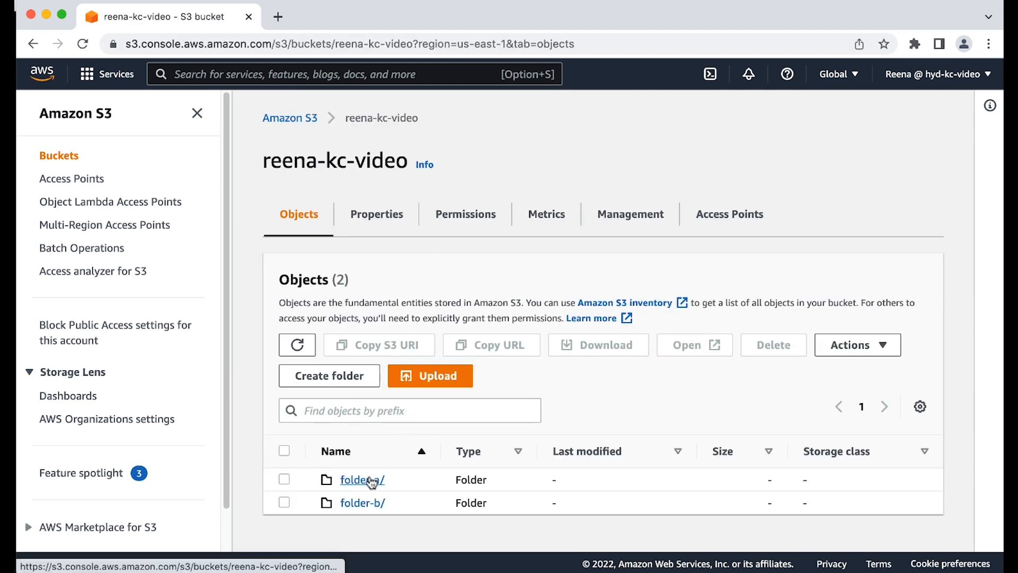
left_click(362, 479)
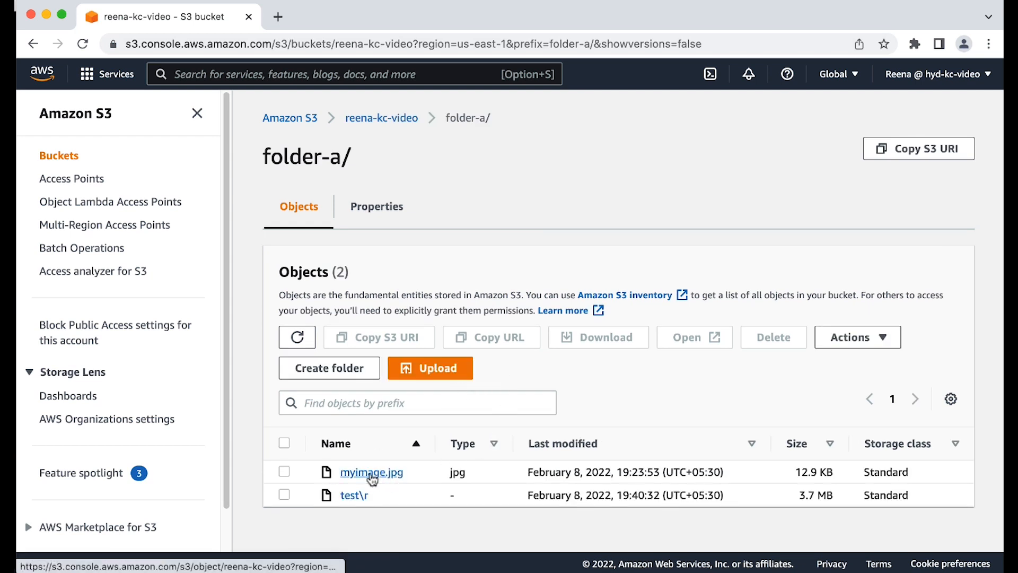
left_click(371, 472)
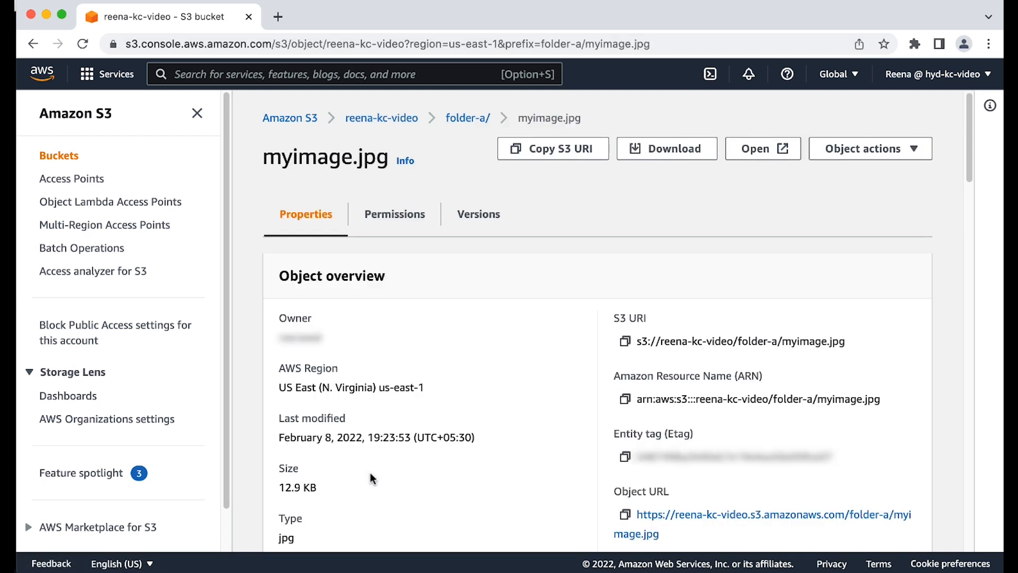
mouse_move(409, 362)
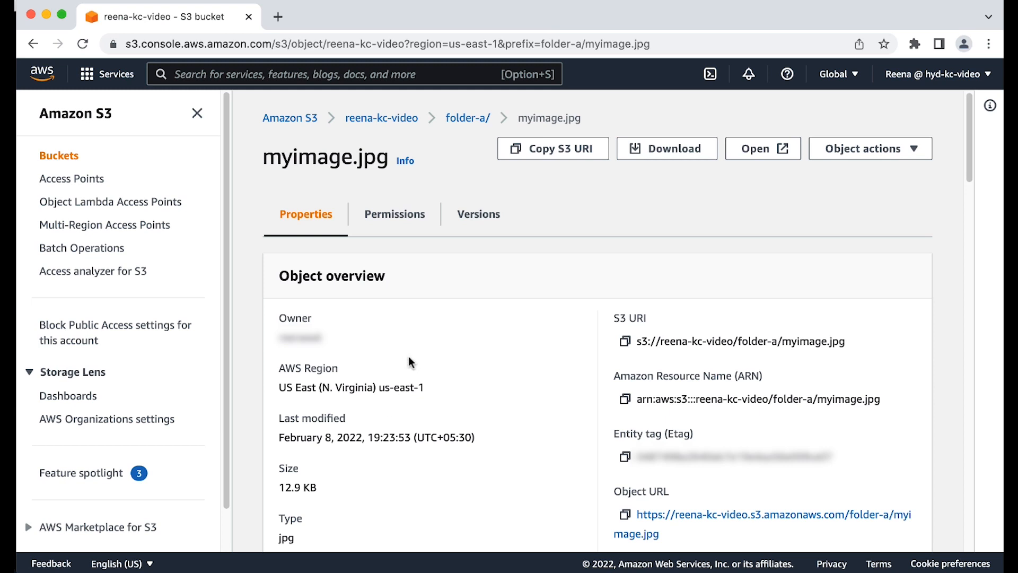
left_click(468, 117)
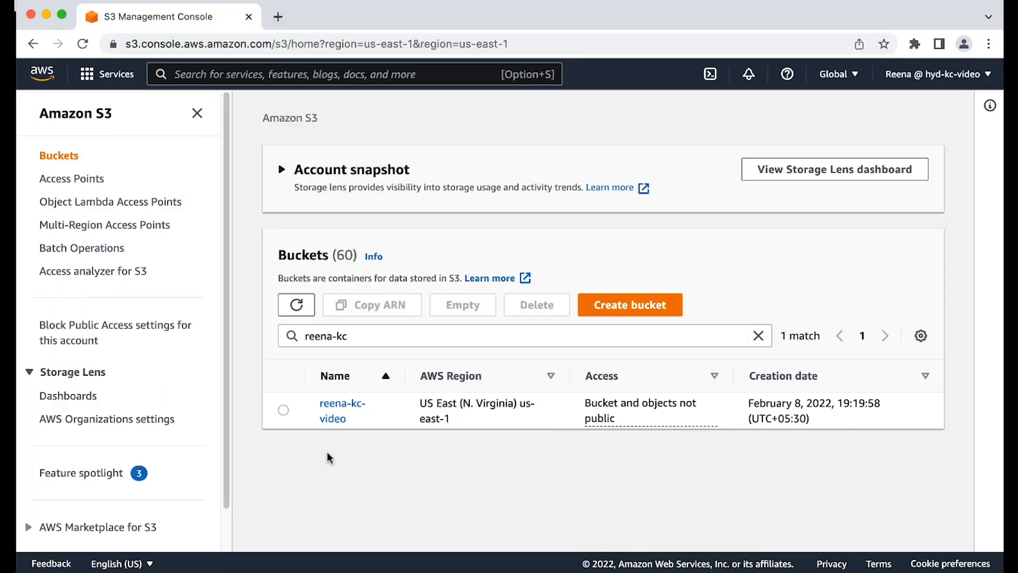
Step: Reopen the myimage.jpg details in folder-a to check its S3 URI
left_click(341, 410)
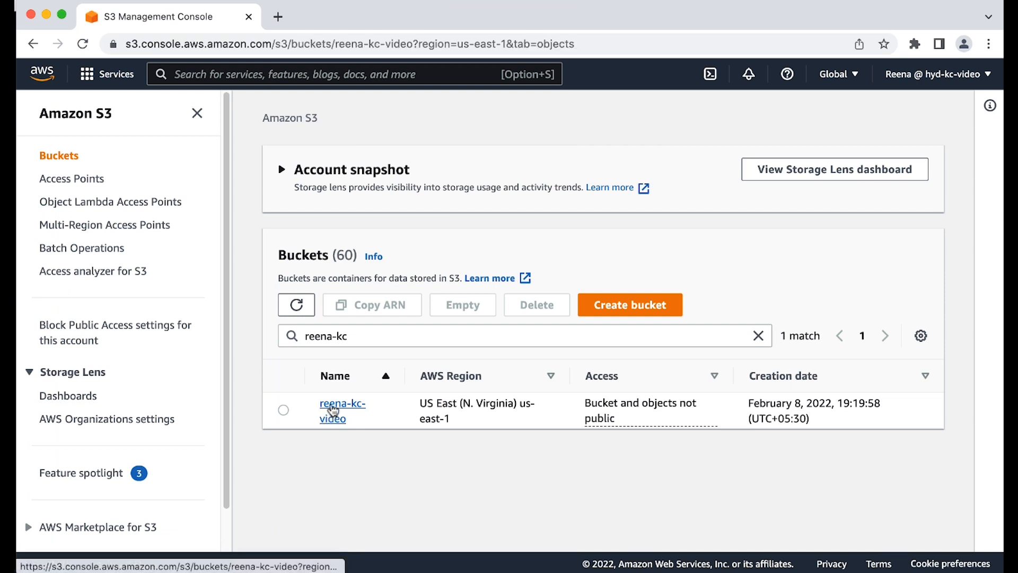
left_click(342, 403)
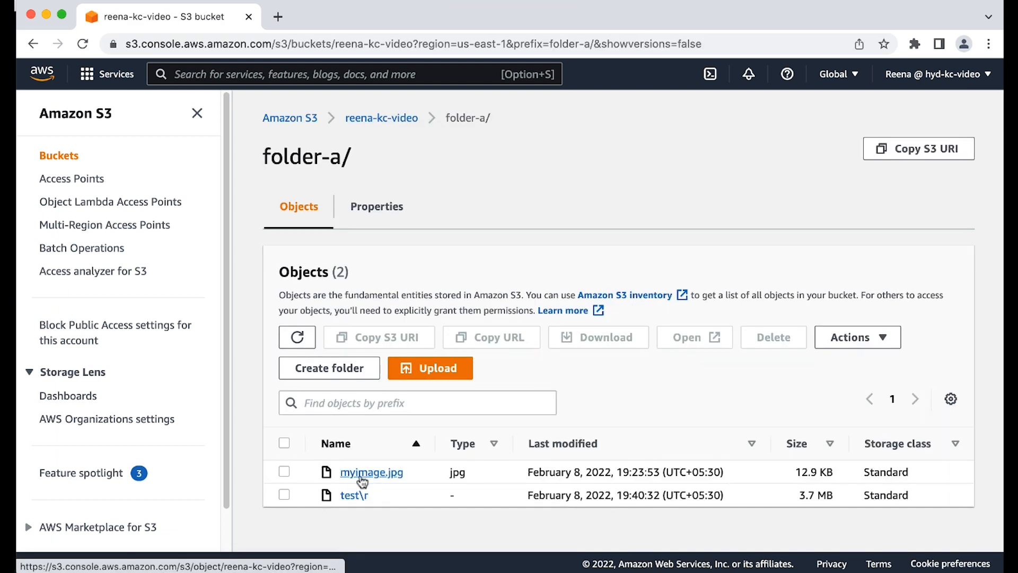
mouse_move(370, 481)
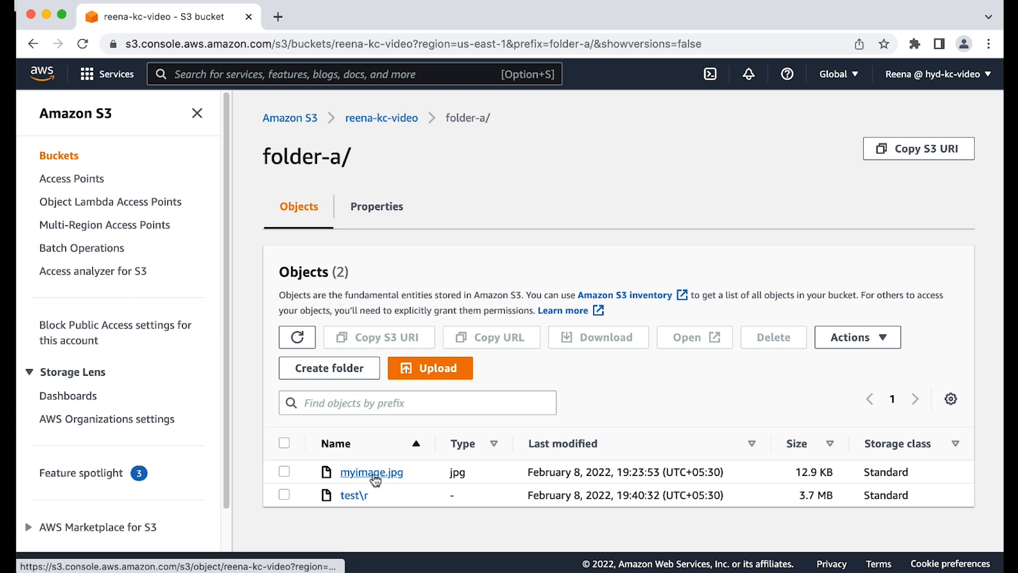
mouse_move(371, 472)
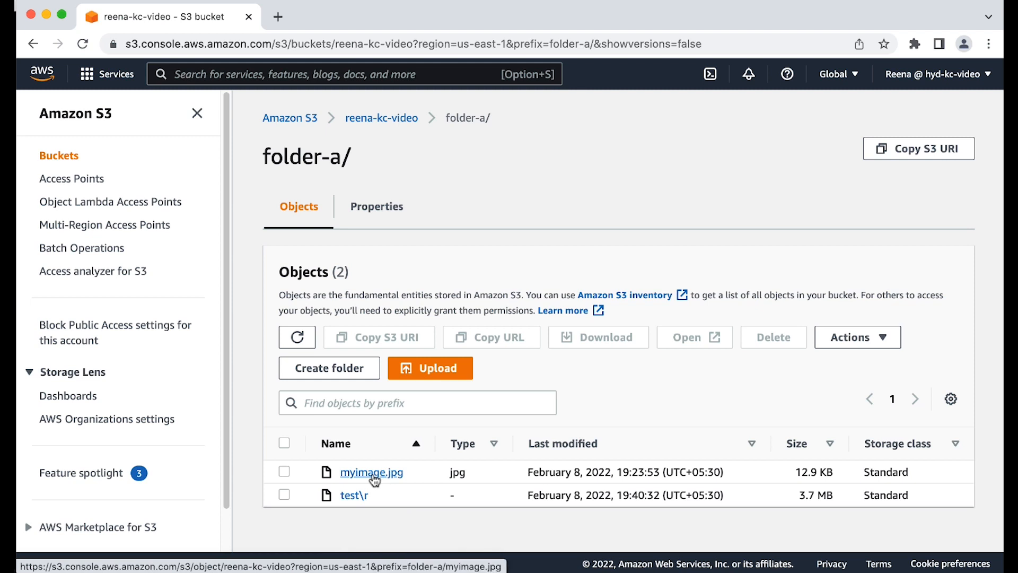
left_click(371, 472)
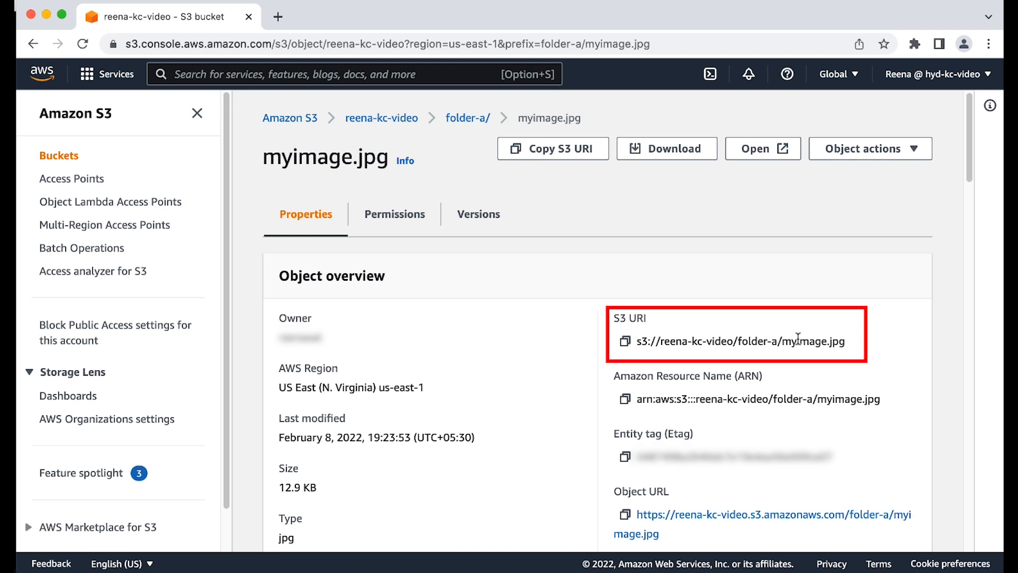
mouse_move(645, 342)
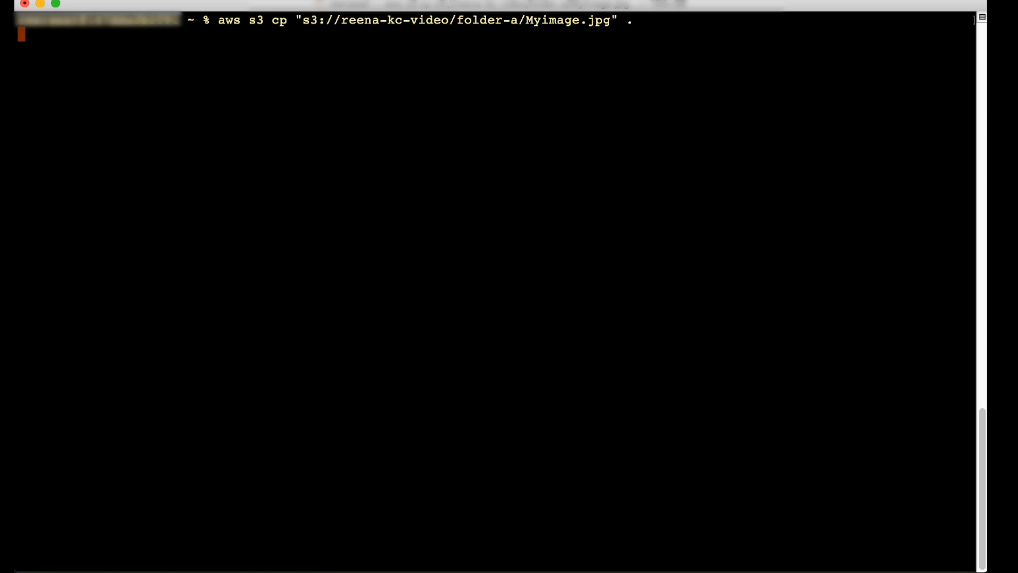
Step: Copy folder-a/Myimage.jpg and get a 404, then rerun with lowercase myimage.jpg
key("Return")
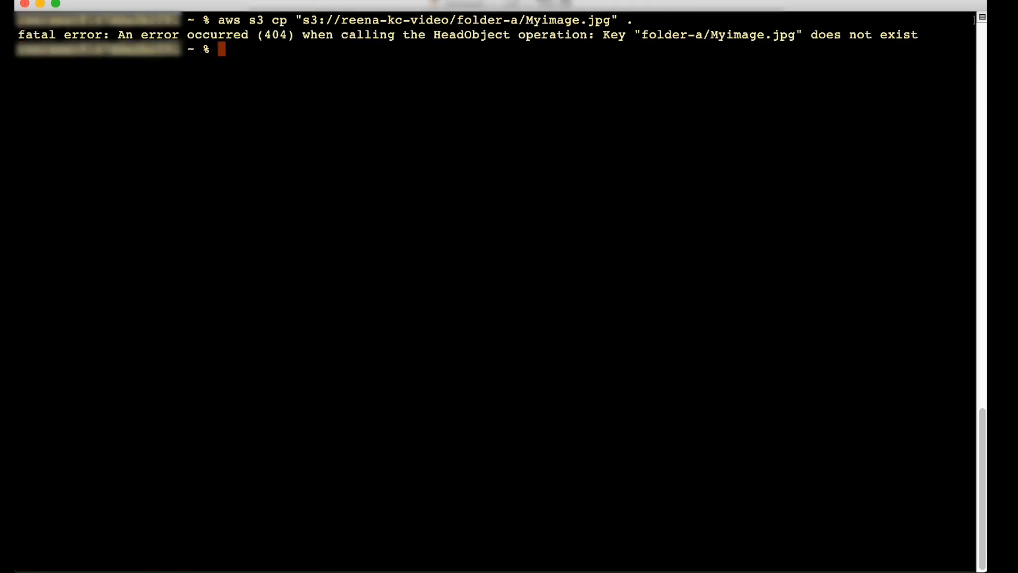
mouse_move(232, 254)
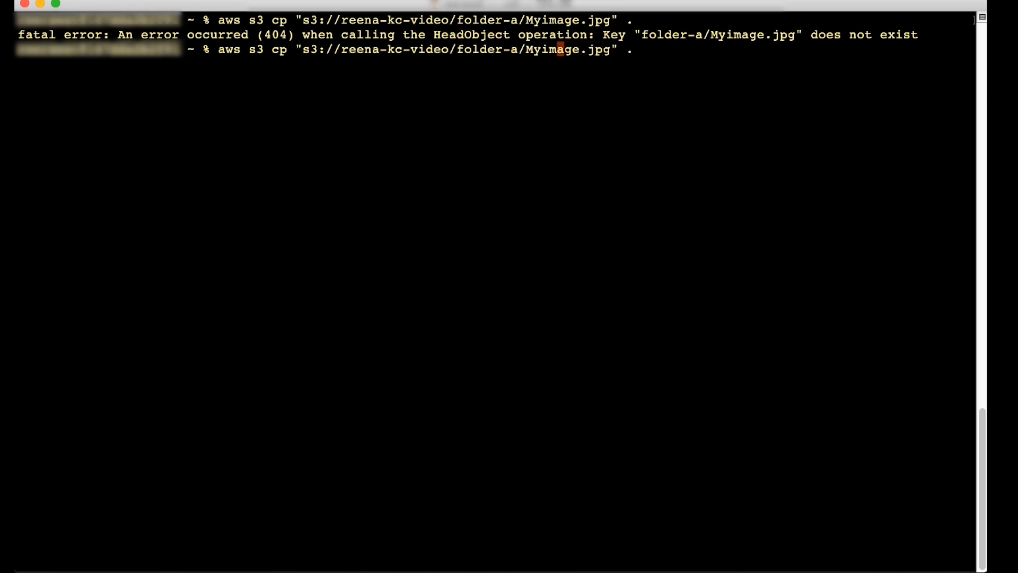
key("Return")
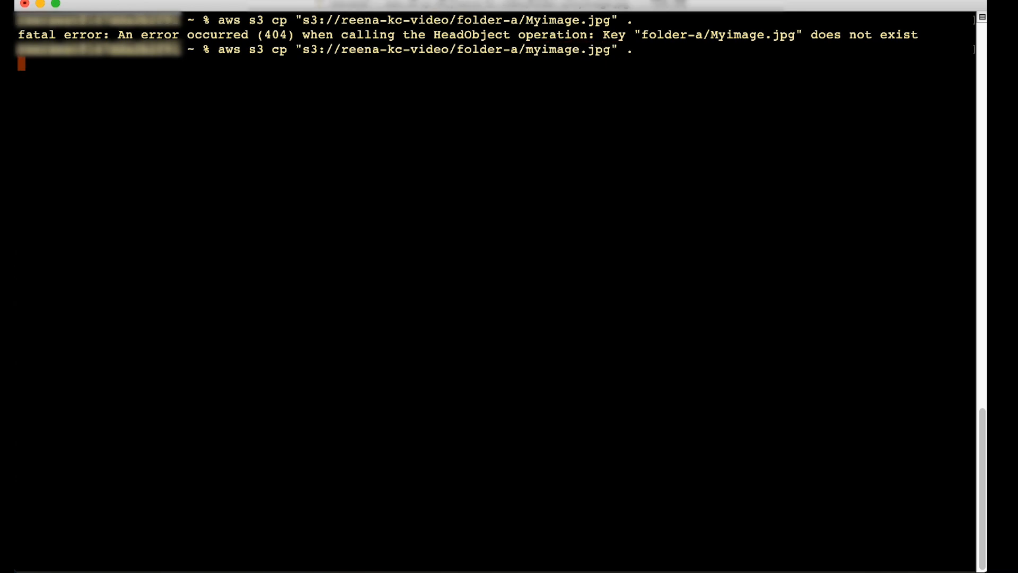
key("Return")
type("aws s3 cp \"s3://reena-kc-video/folder-a/ myimage.jpg\" .")
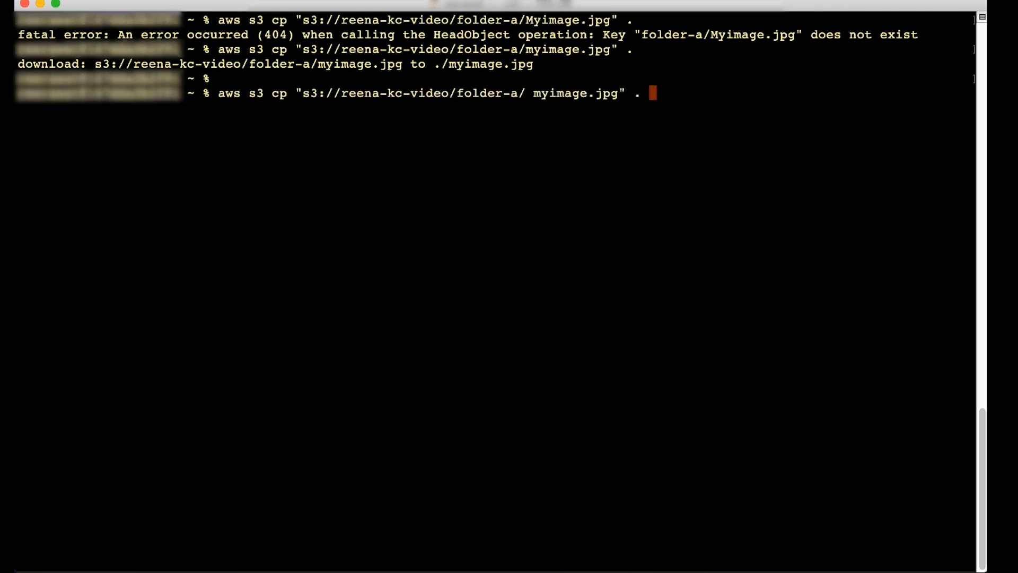
Step: Copy with a space before myimage.jpg and get a 404, then rerun without the space
key("Return")
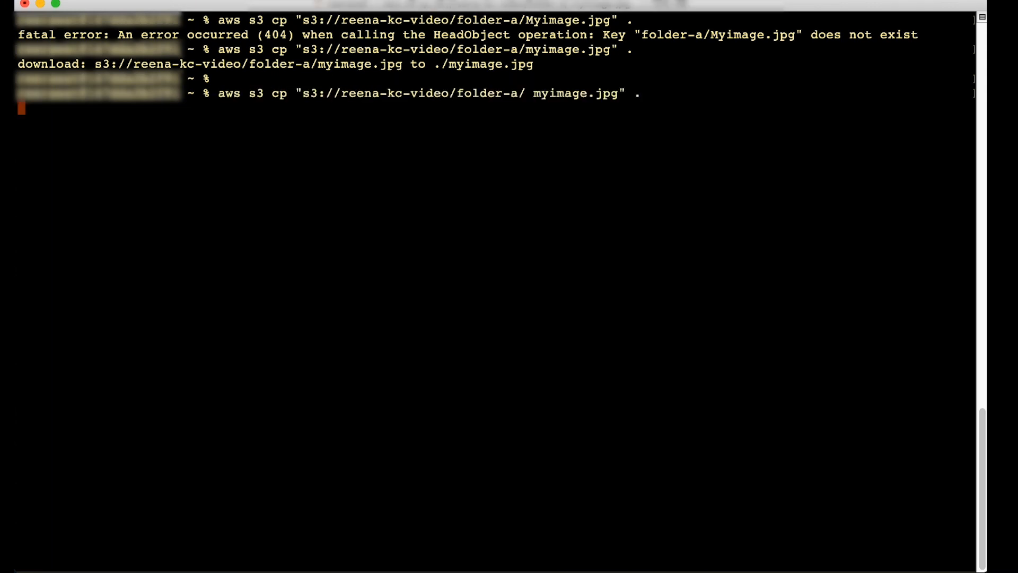
key("Return")
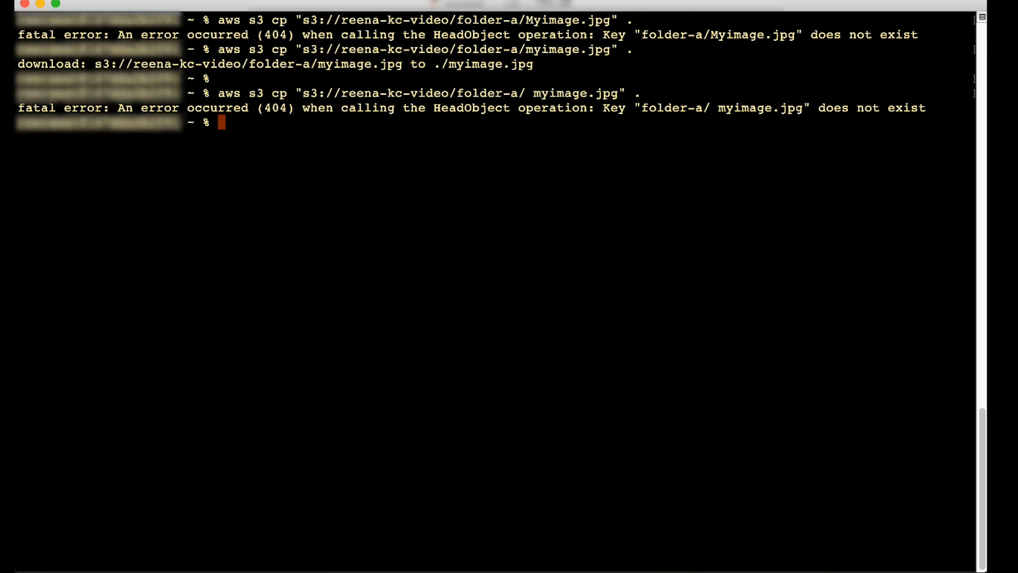
type("aws s3 cp \"s3://reena-kc-video/folder-a/ myimage.jpg\" .")
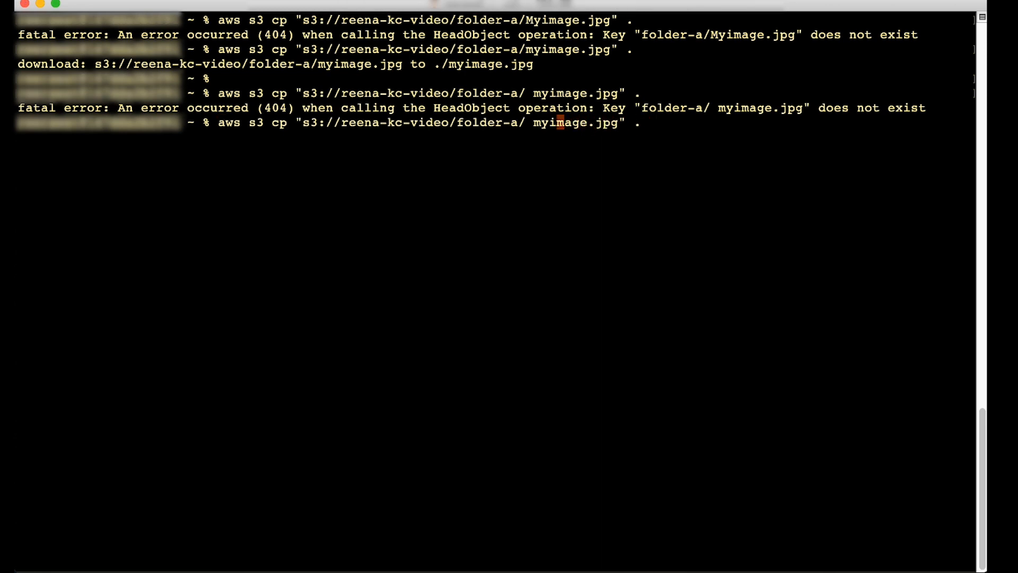
key("backspace")
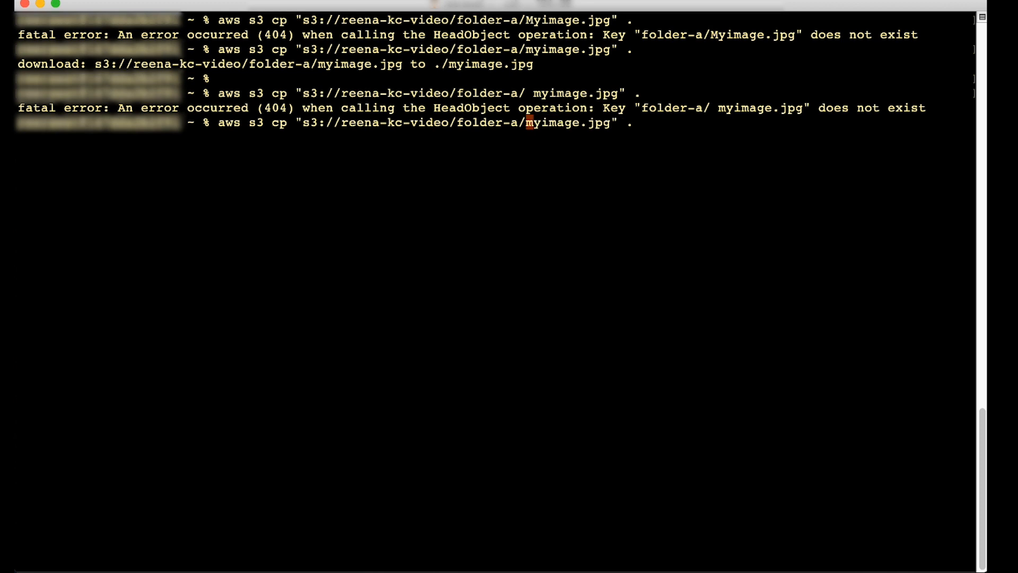
key("Return")
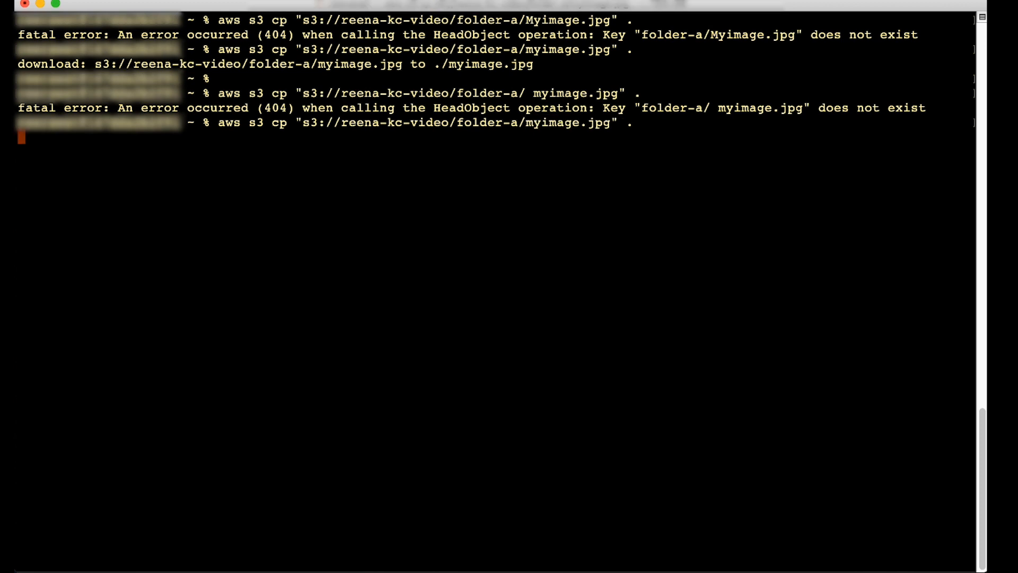
key("Return")
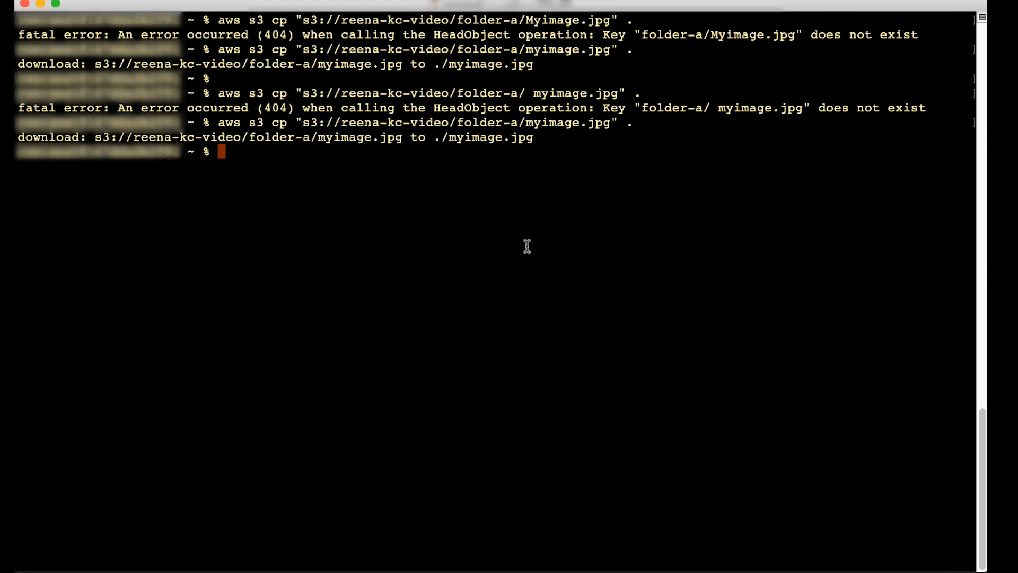
Step: Copy unquoted folder-a/test\r (404 for key testr), then enter the quoted-URI version
type("aws s3 cp  s3://reena-kc-video/folder-a/test\\r .")
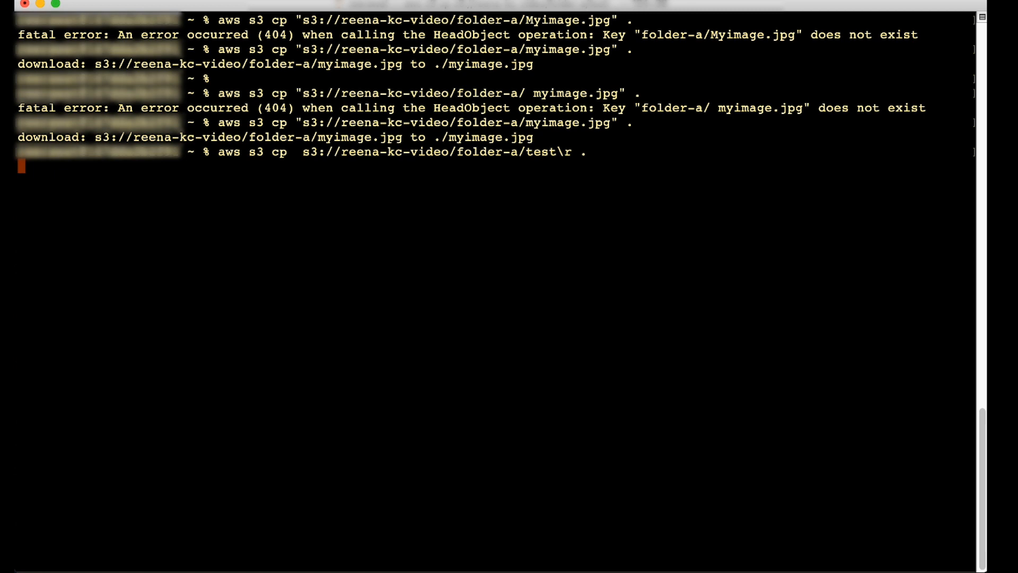
key("Return")
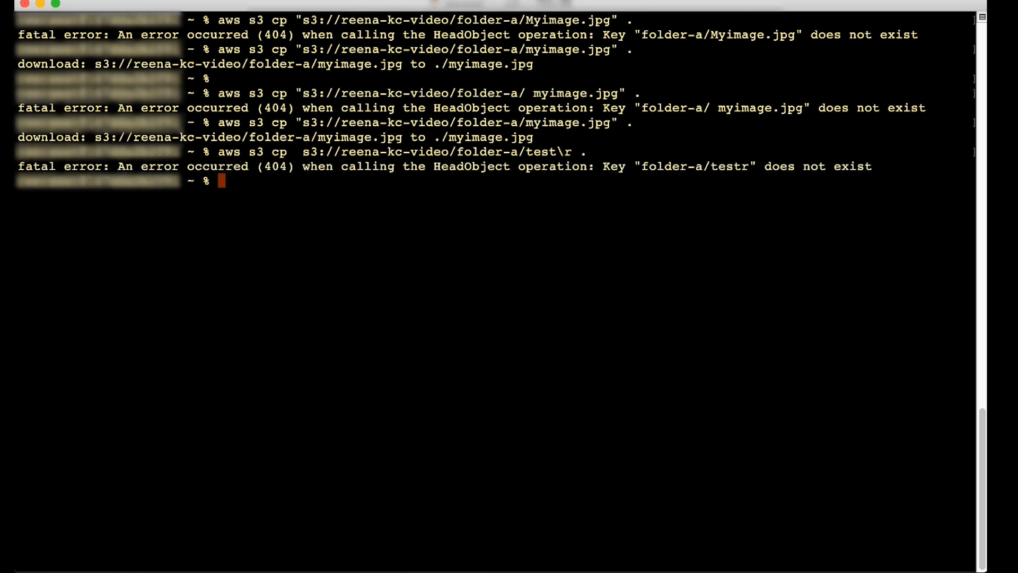
mouse_move(546, 170)
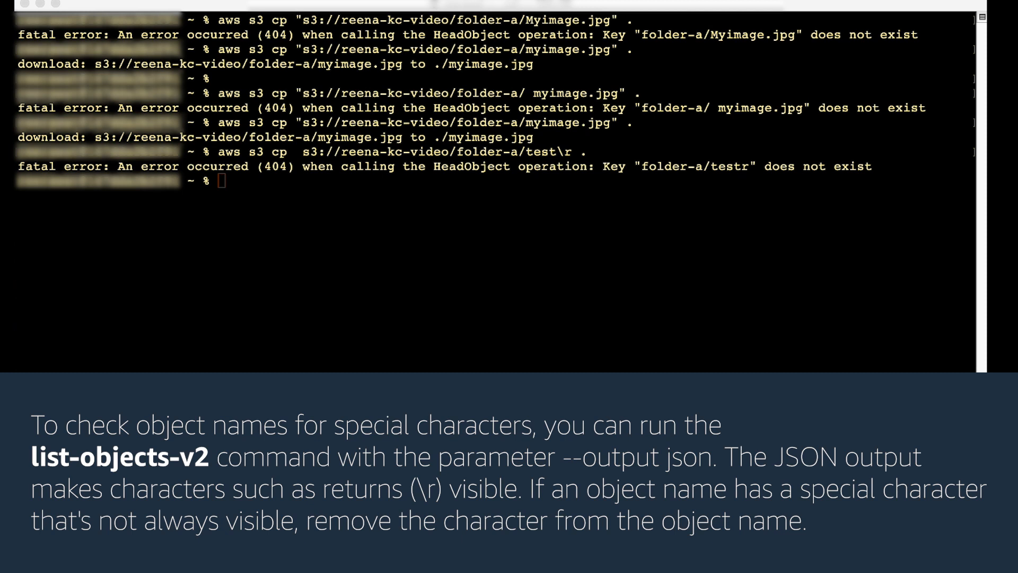
type("aws s3 cp  \"s3://reena-kc-video/folder-a/test\\r\" .")
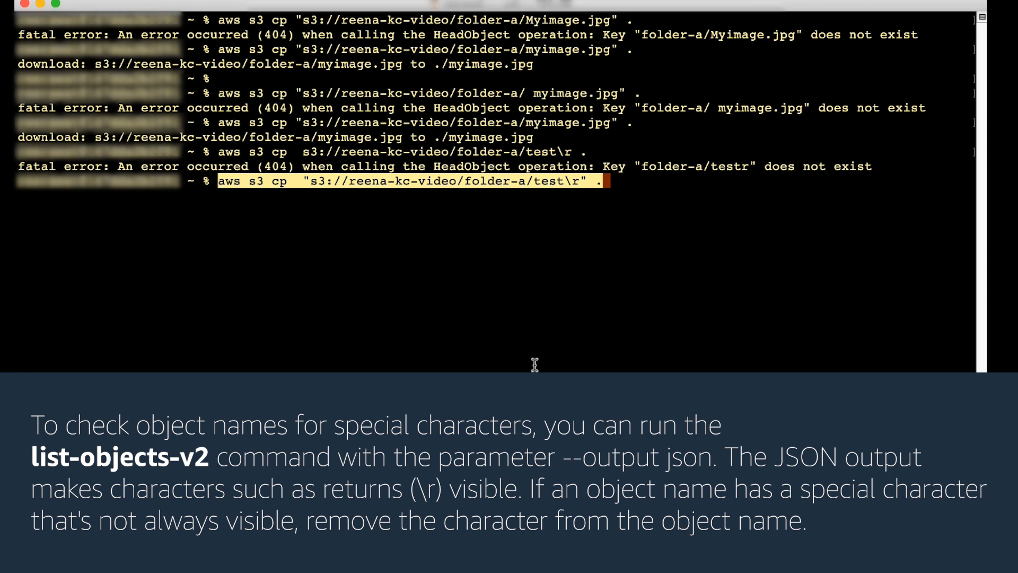
left_click(533, 365)
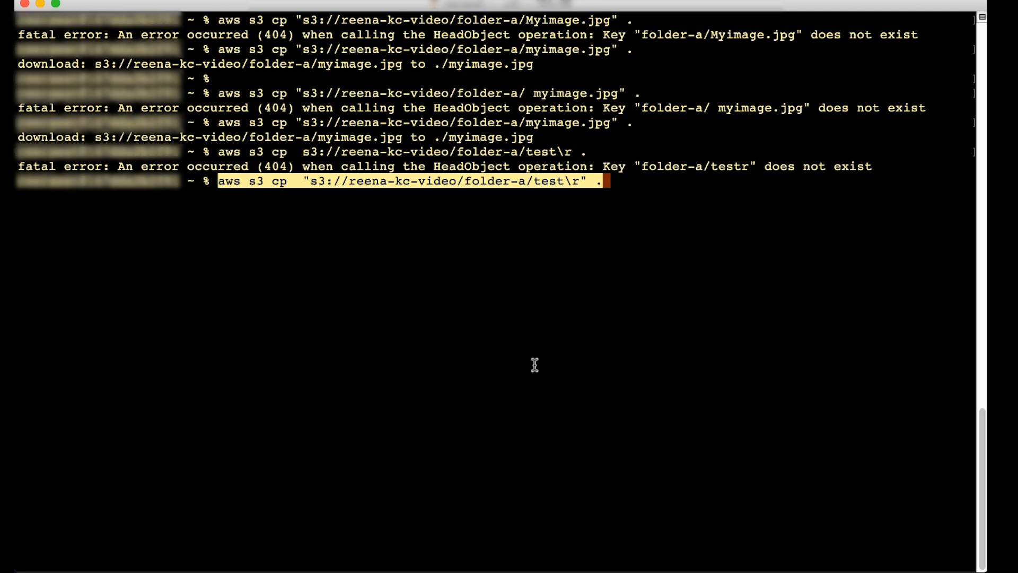